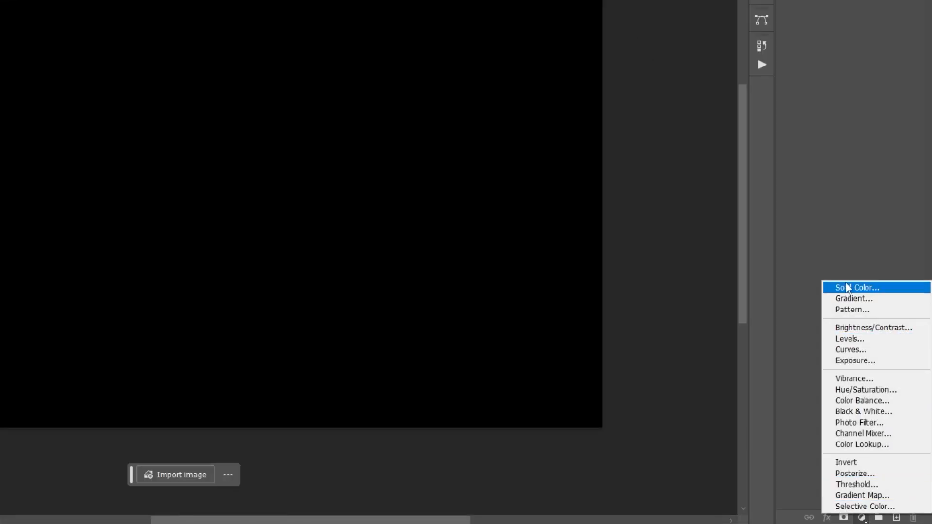
Add a #0f0015 solid colour fill and a 90° linear black-to-white gradient fill above it.
left_click(856, 288)
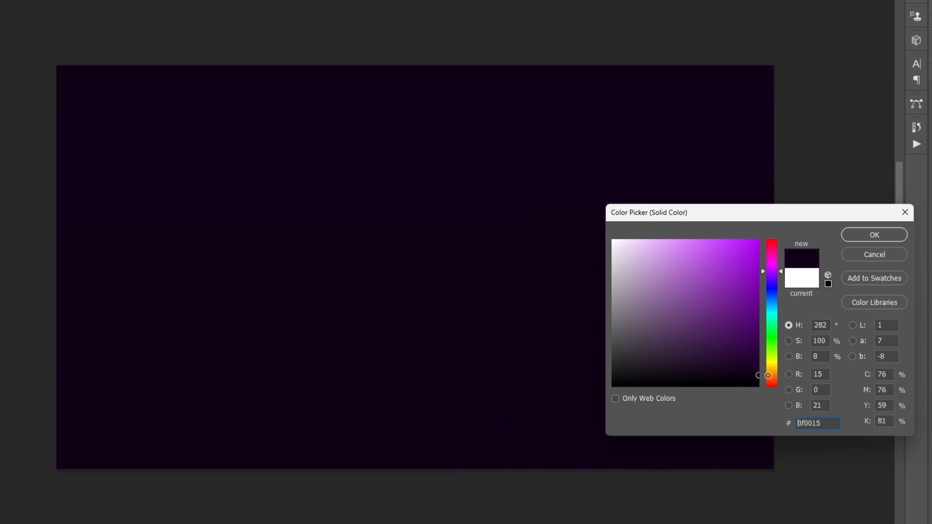
left_click(873, 234)
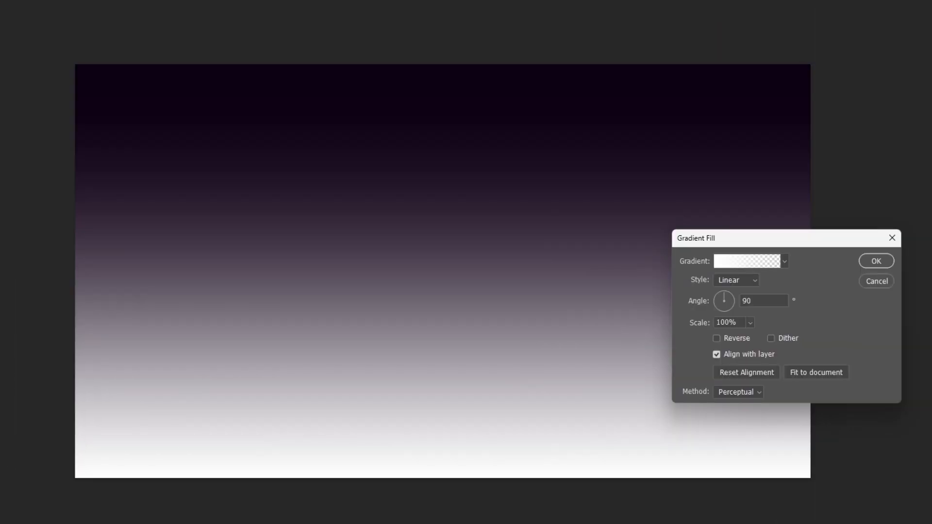
left_click(874, 260)
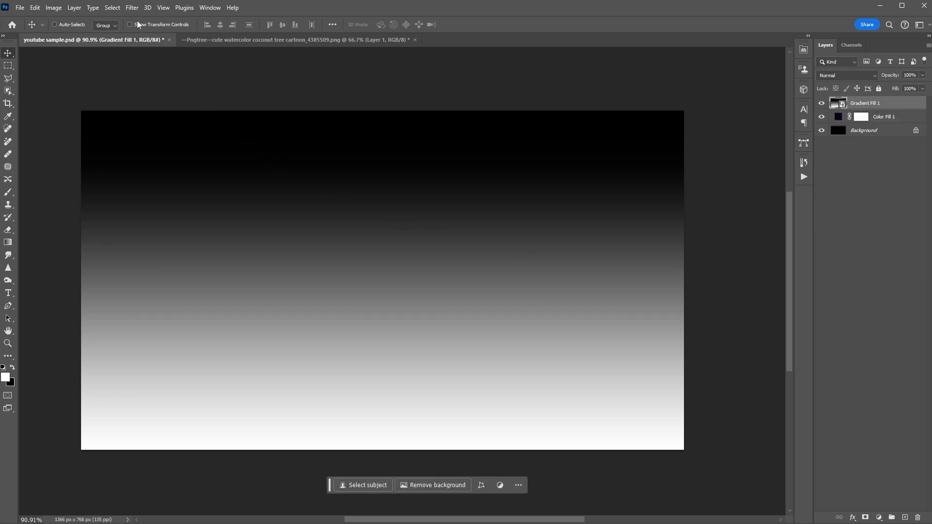
Apply a Filter Gallery Sketch > Halftone Pattern with Pattern Type Line to the gradient layer.
left_click(131, 7)
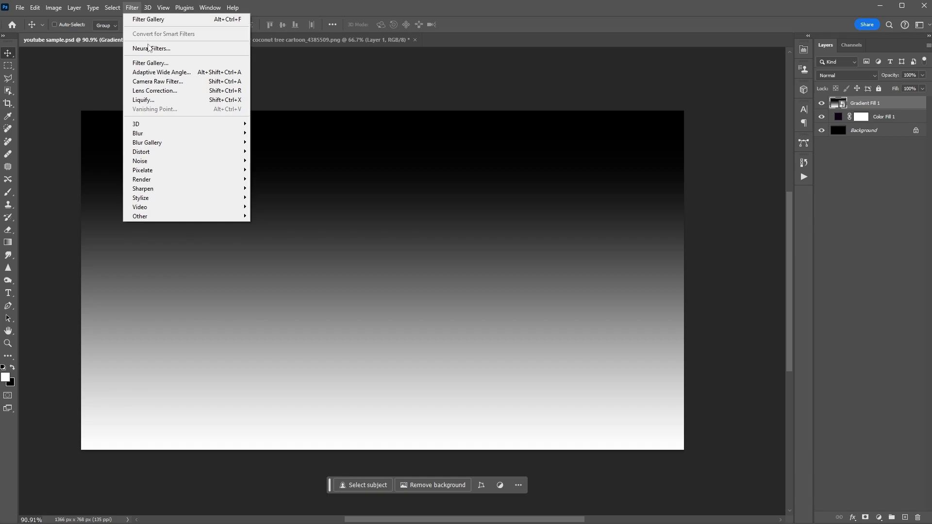
left_click(151, 62)
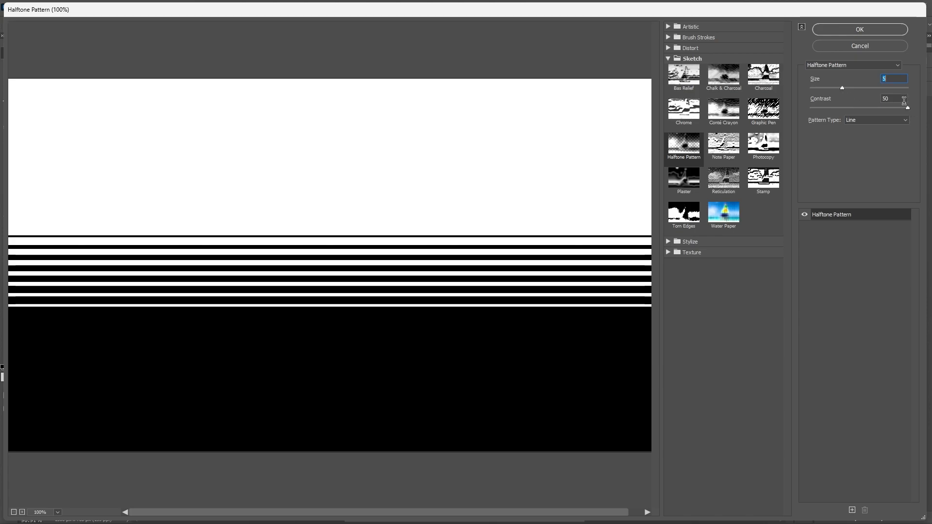
left_click(859, 30)
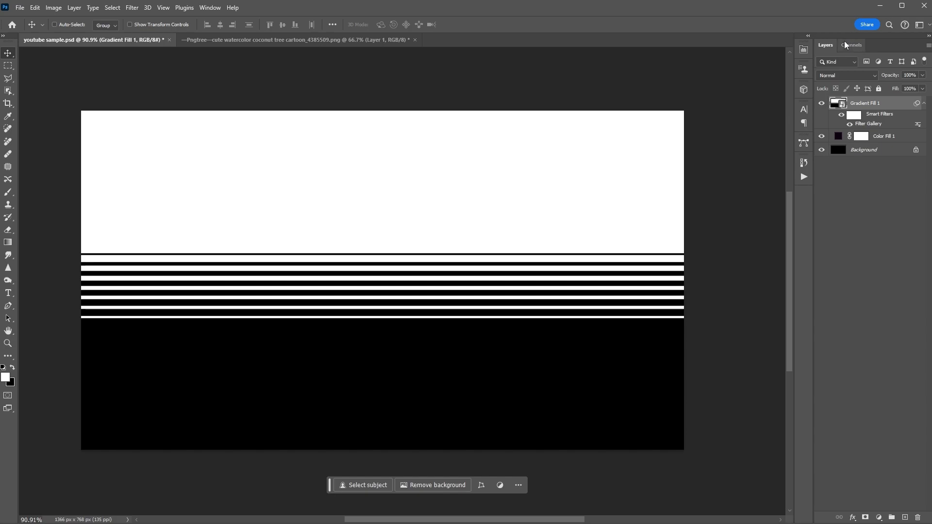
Draw a circular elliptical selection near the centre and fill it with a gradient layer.
left_click(8, 65)
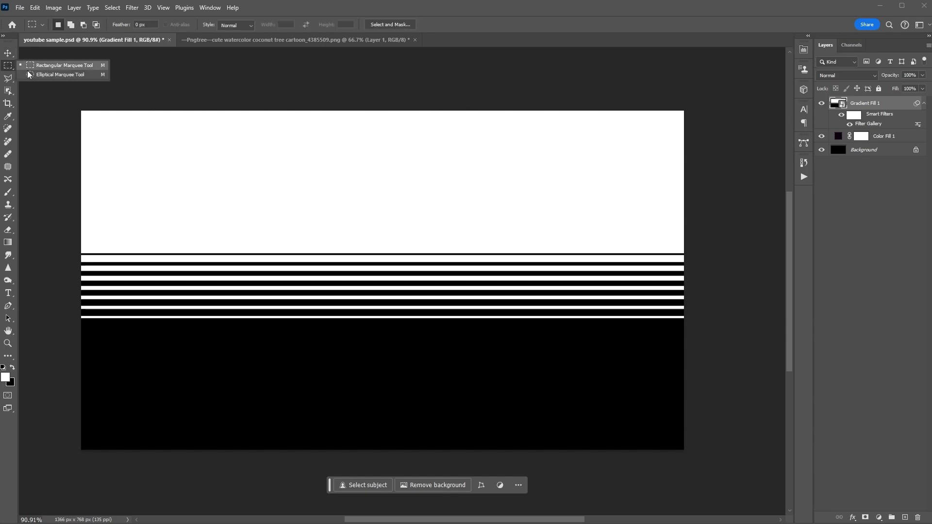
left_click(59, 75)
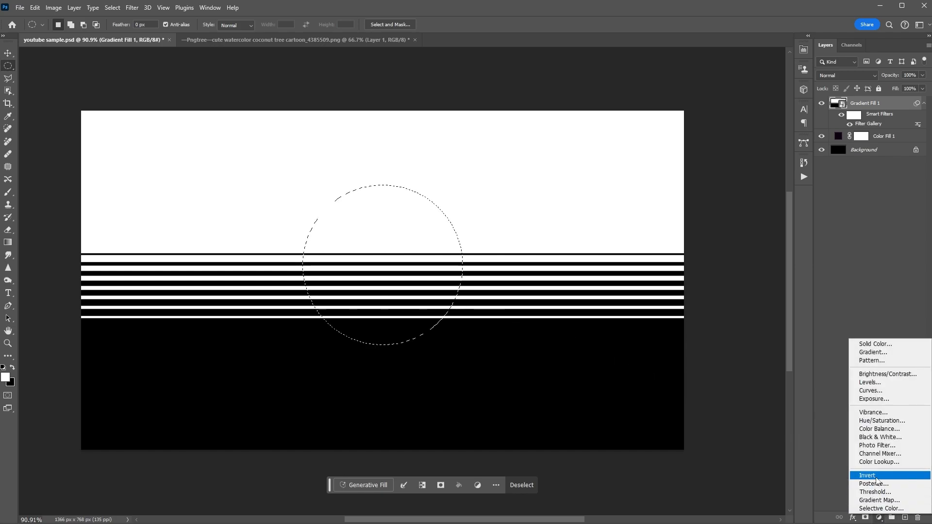
left_click(872, 351)
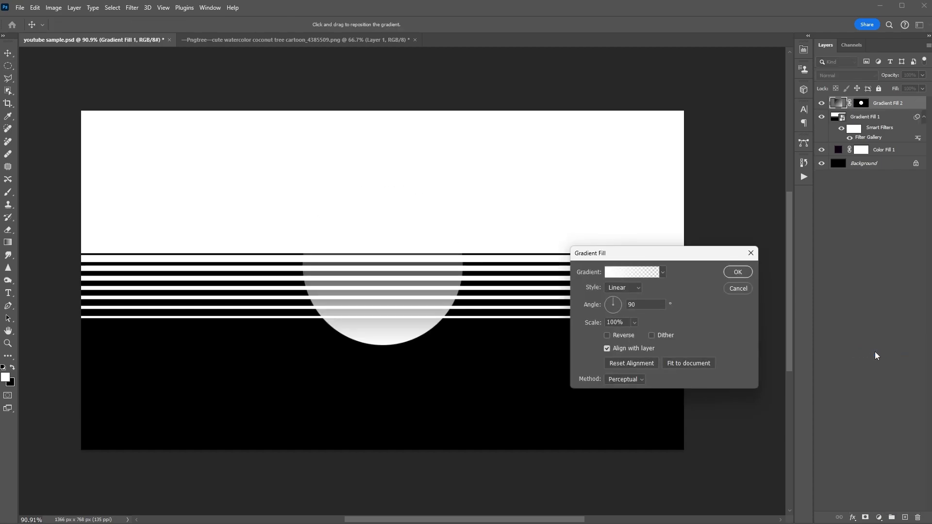
Give the circle a pink-to-purple preset from the Reds gradients as the sun.
left_click(663, 272)
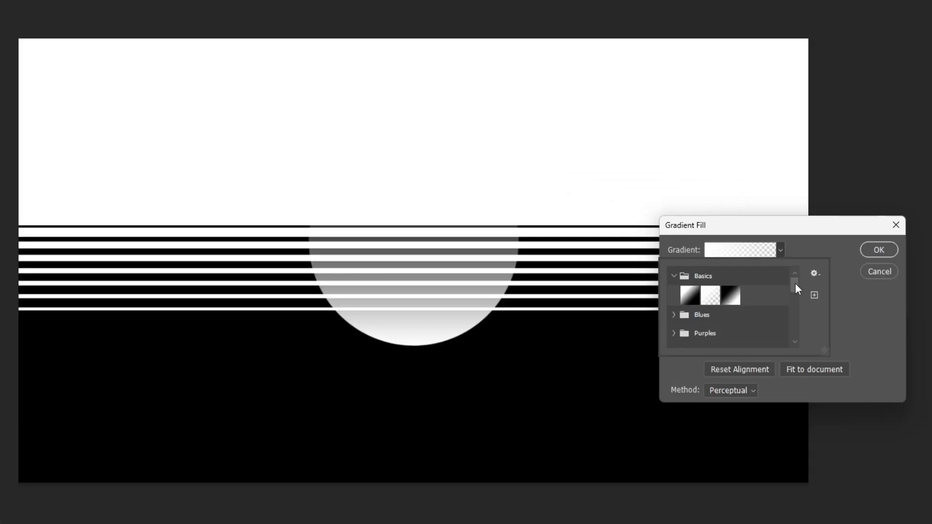
left_click(689, 305)
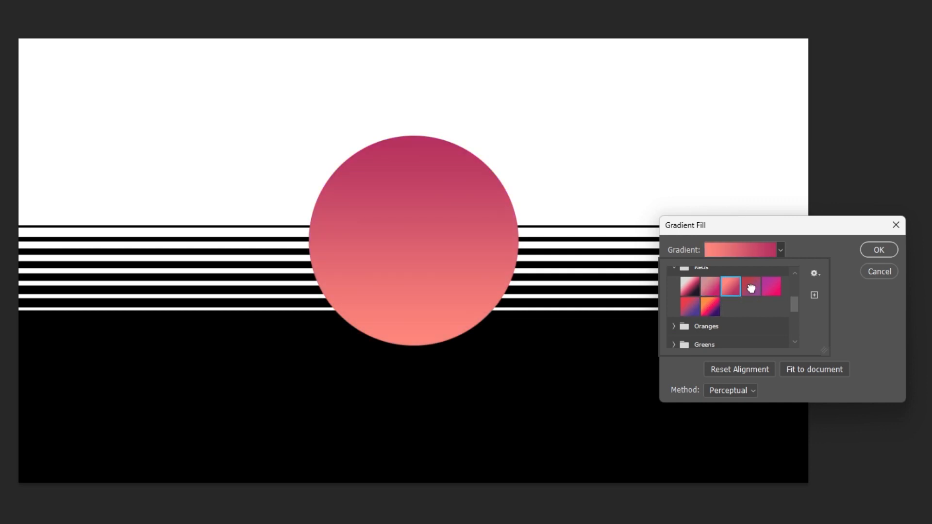
left_click(770, 286)
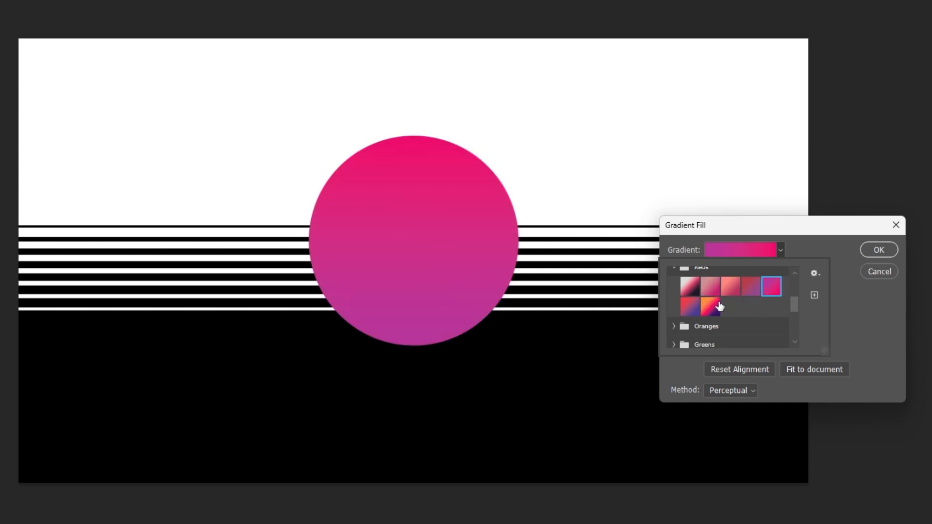
mouse_move(852, 268)
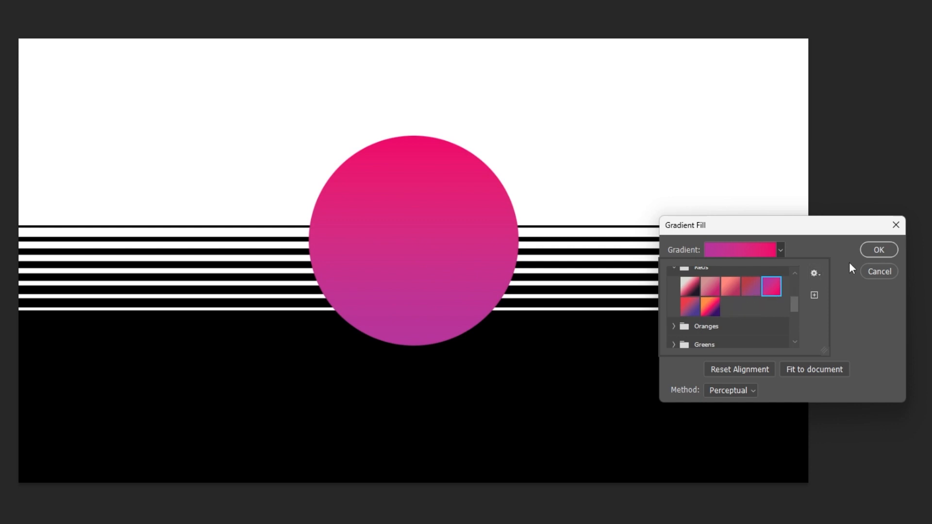
left_click(879, 250)
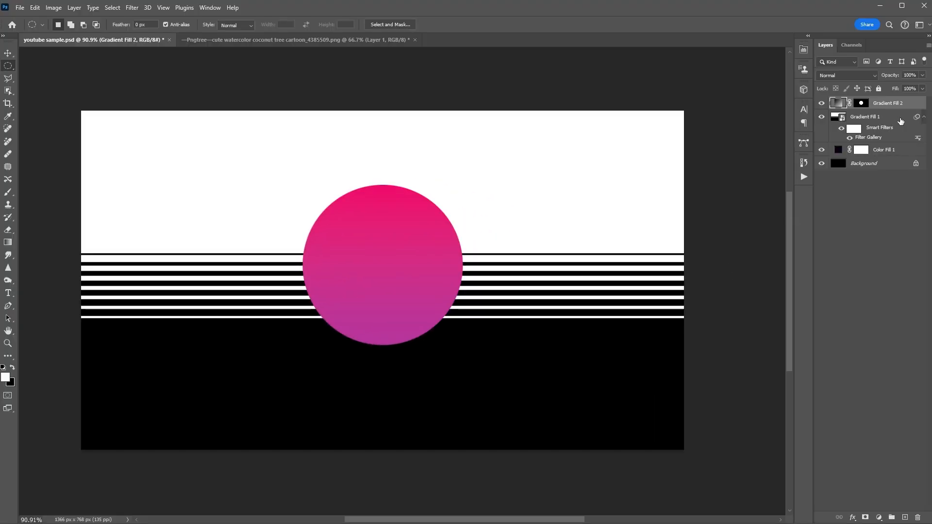
Add a larger pink Outer Glow layer style to the sun's gradient layer.
double_click(886, 103)
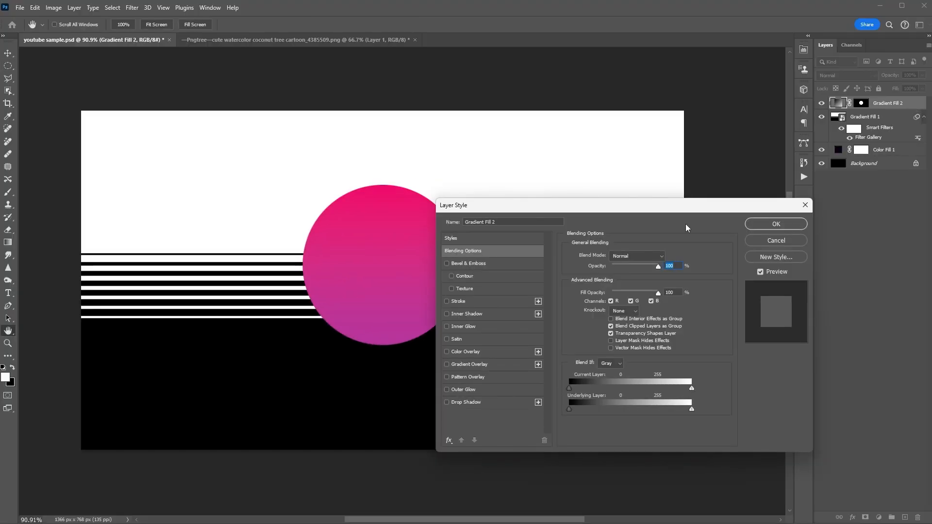
left_click(446, 389)
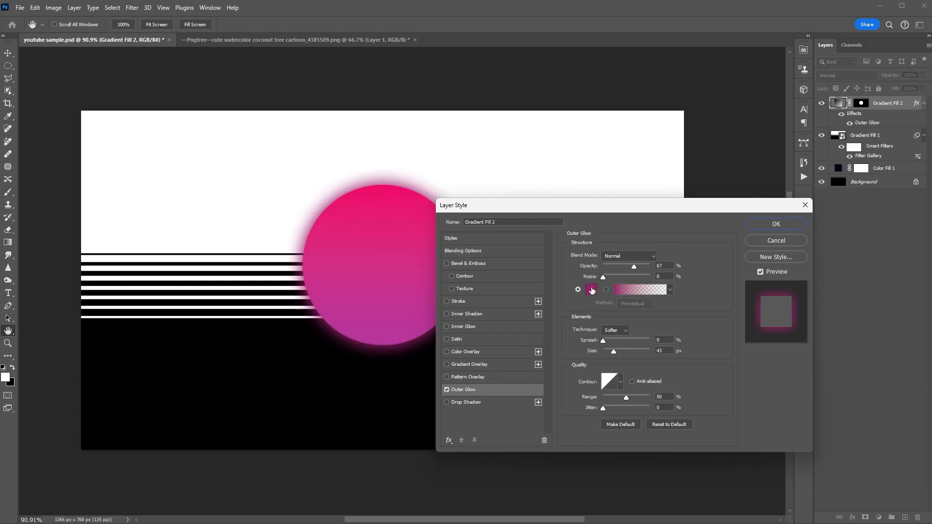
left_click(591, 289)
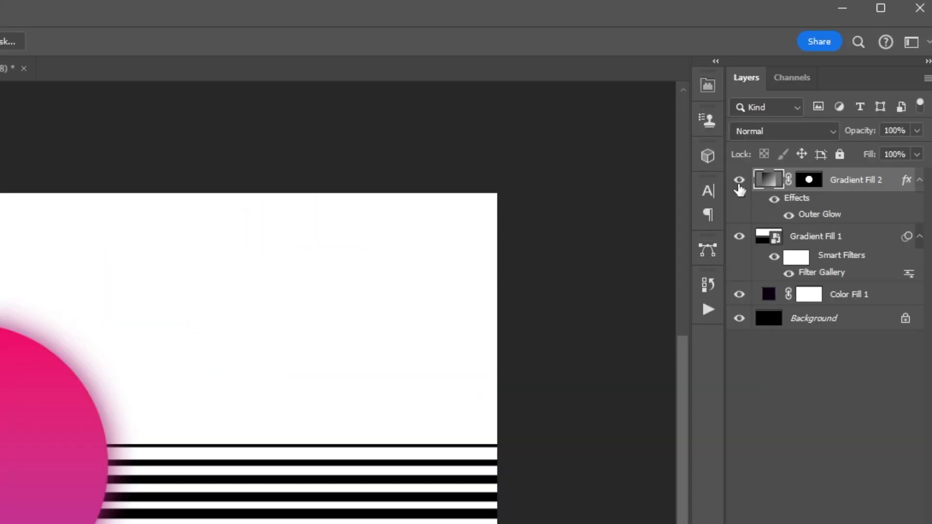
Load the lower stripe pattern as a marquee selection and target the sun layer's mask.
left_click(739, 180)
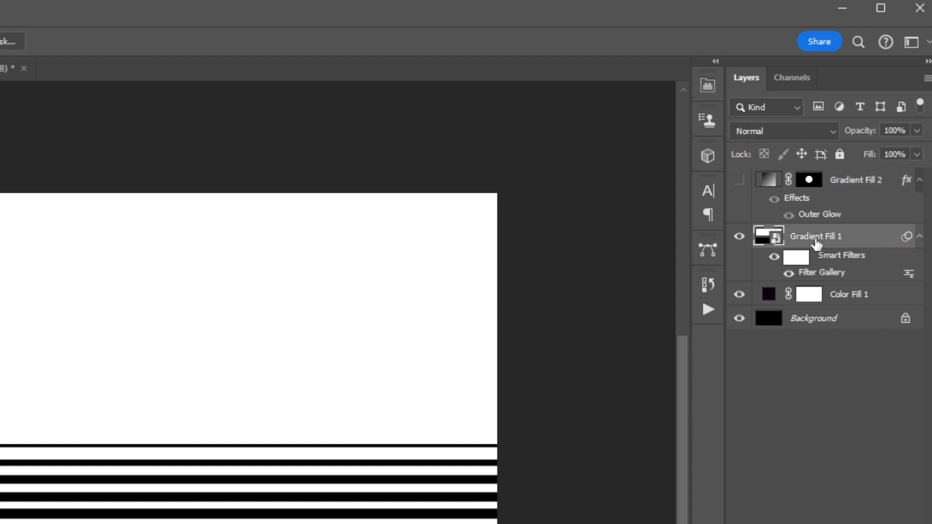
left_click(792, 78)
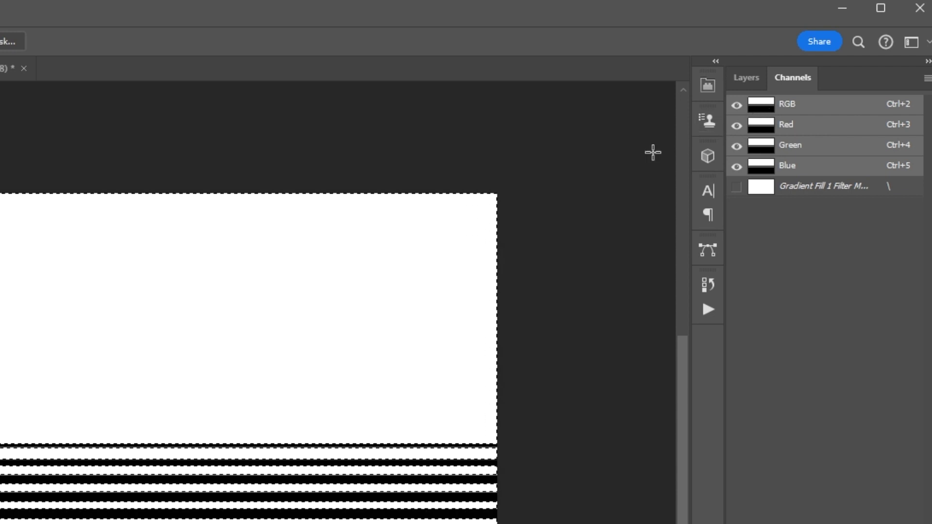
left_click(825, 45)
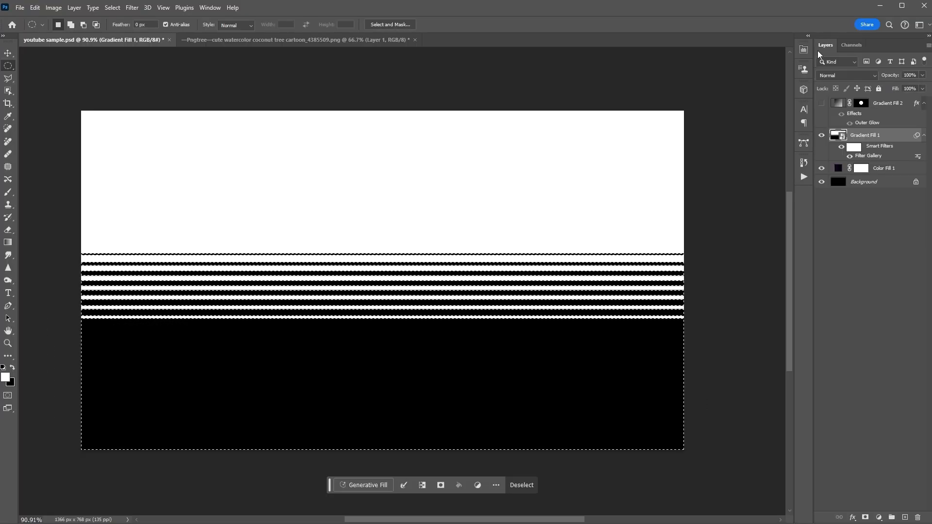
left_click(822, 103)
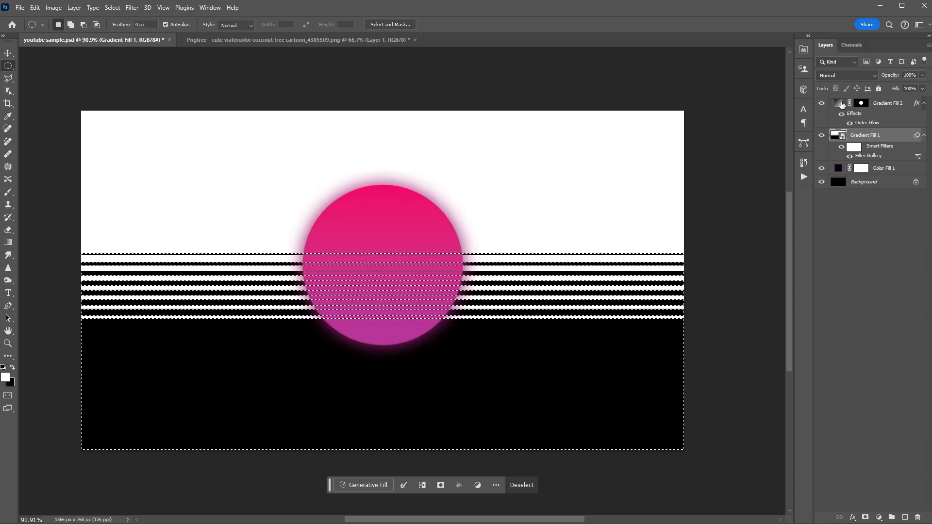
key("m")
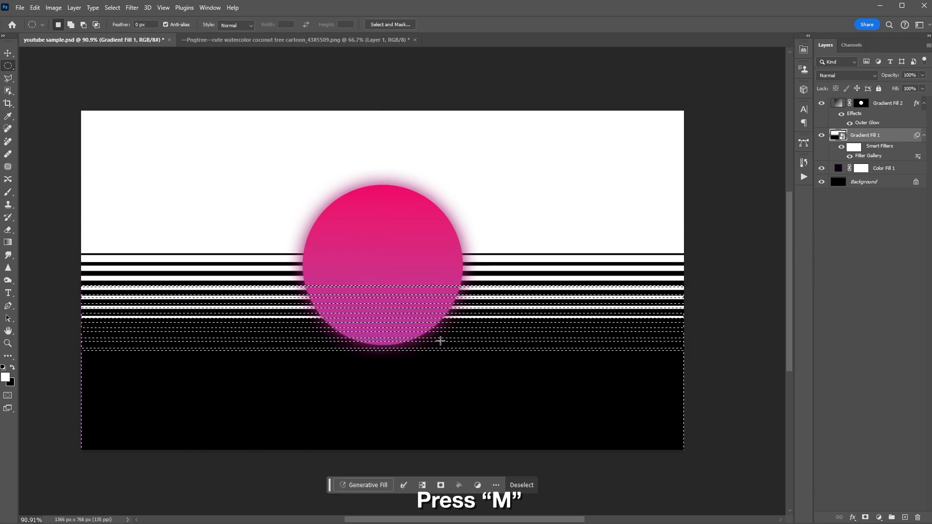
left_click(861, 103)
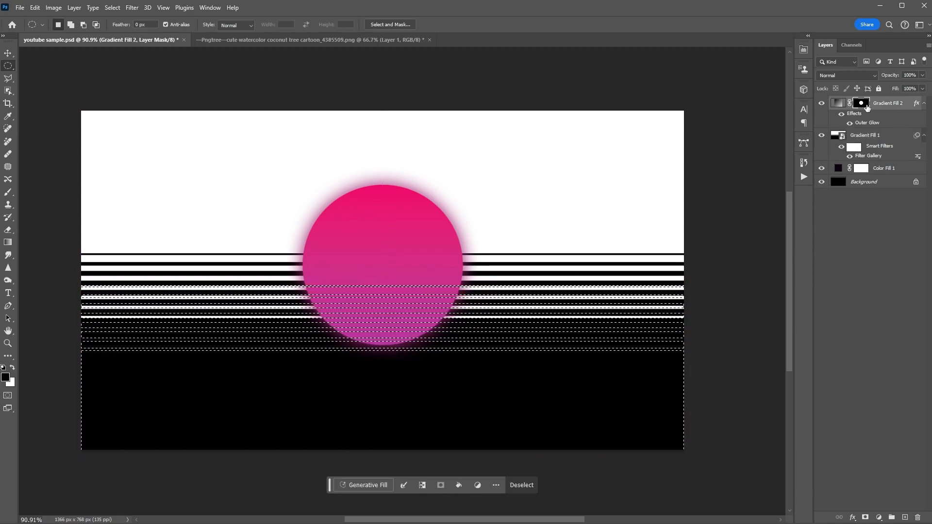
Paint black stripes into the sun's mask, deselect, and delete the striped Gradient Fill 1 layer.
left_click(9, 192)
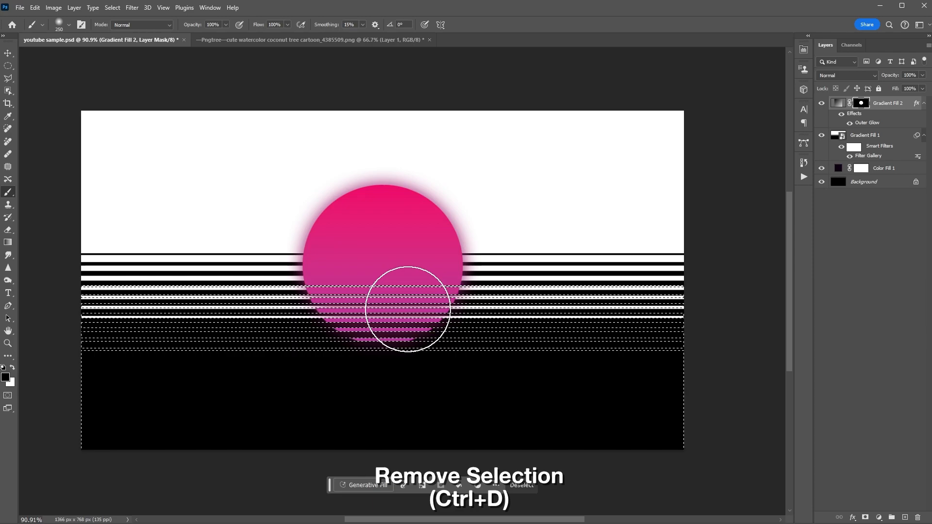
key("ctrl+d")
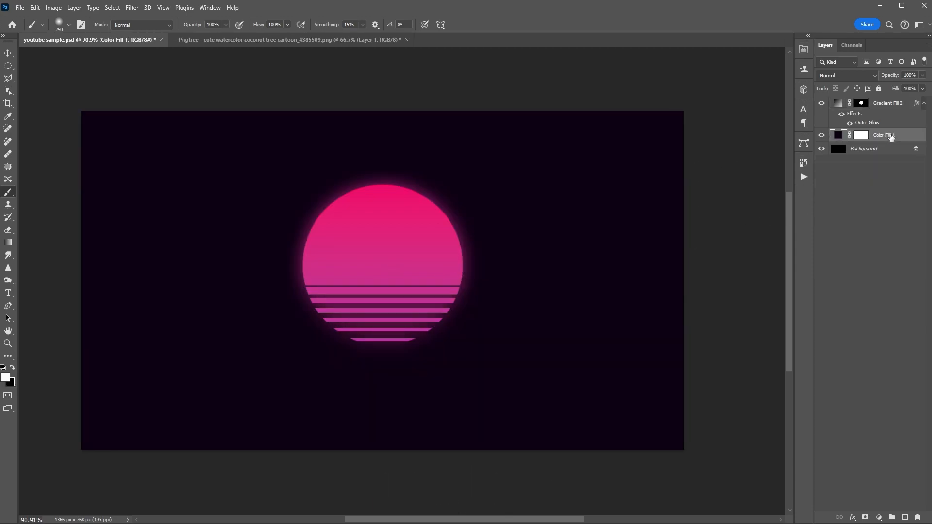
left_click(886, 102)
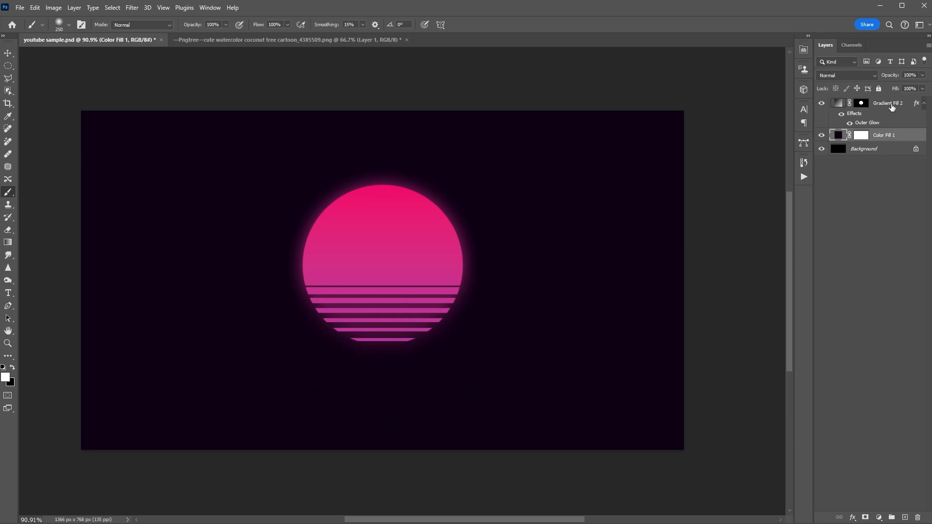
Mask a dark fill over the lower half and set the painted horizon glow layer to Soft Light.
left_click(8, 65)
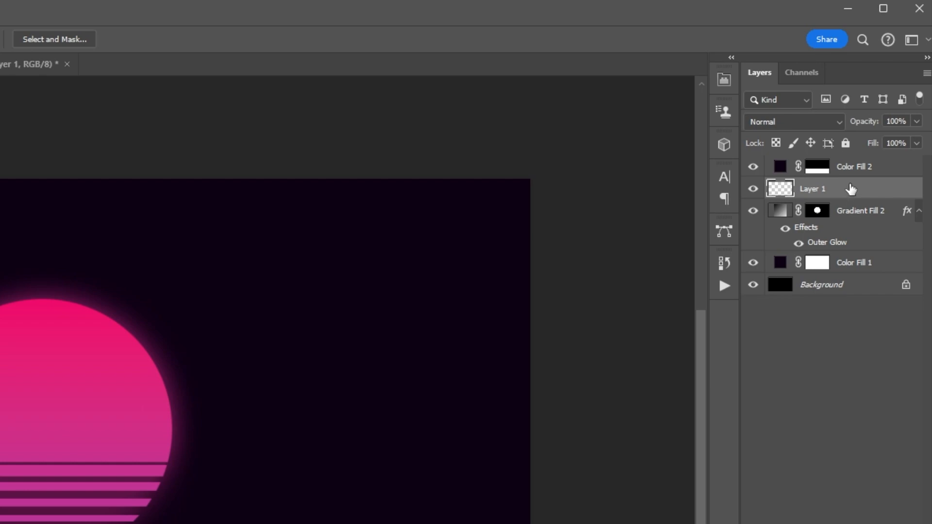
left_click(793, 121)
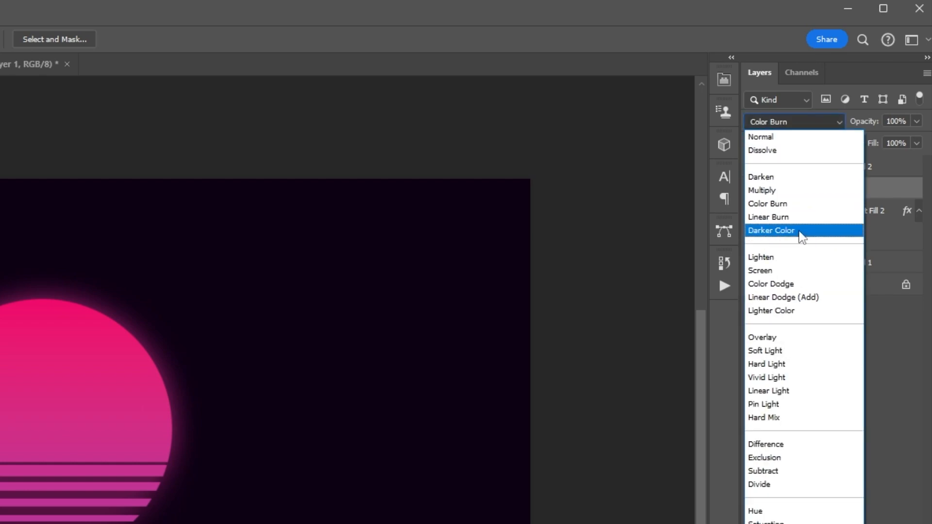
left_click(765, 351)
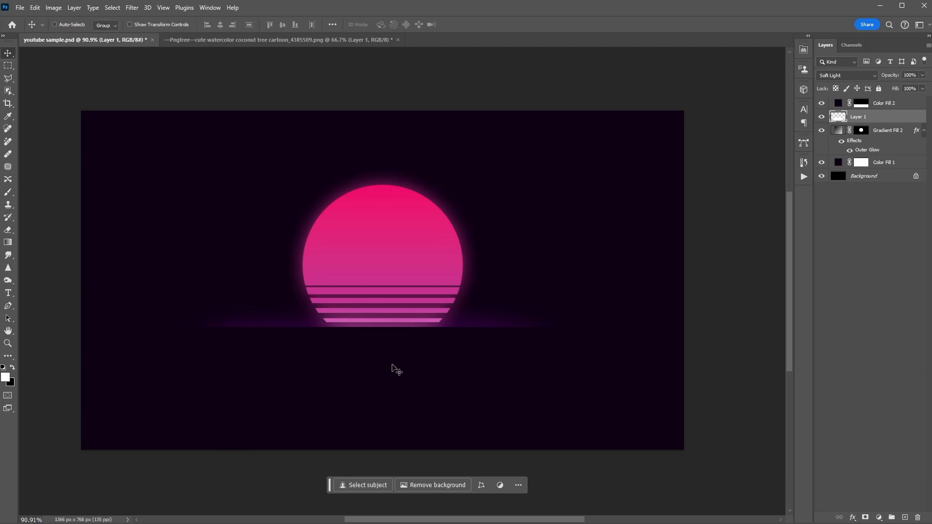
Bring in the palm tree, clip it to the sun, scale it down and lower its opacity.
left_click(280, 39)
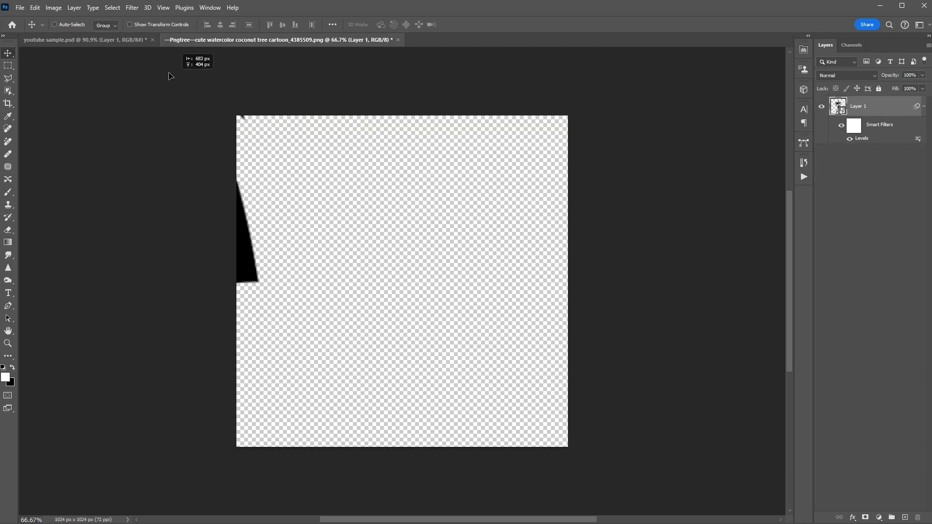
left_click(78, 40)
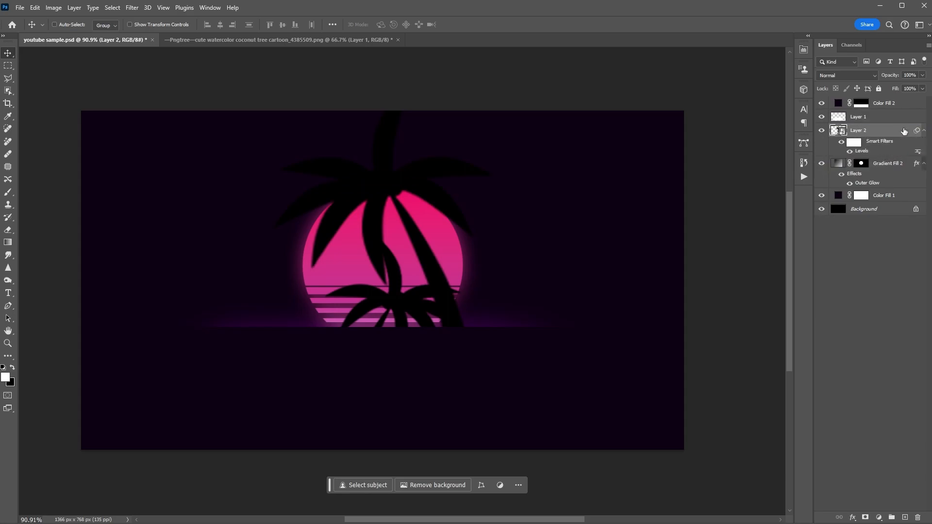
left_click(822, 130)
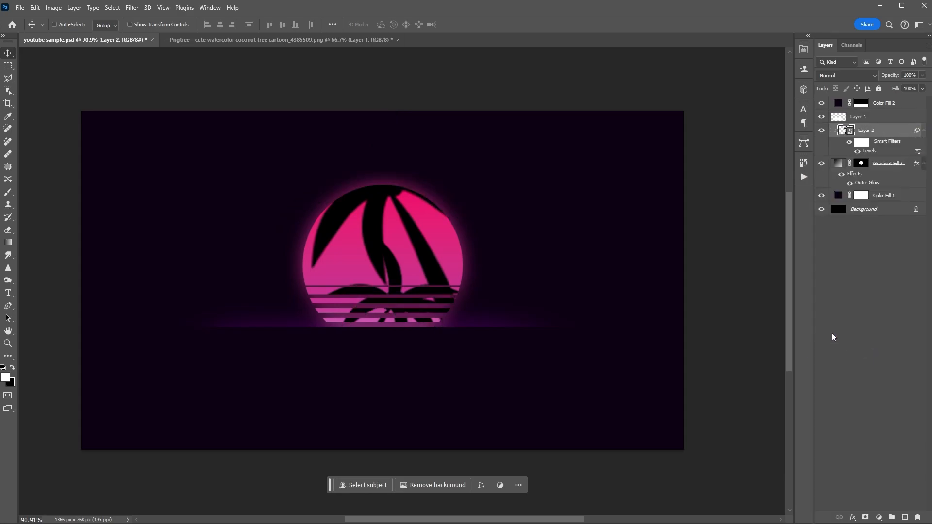
key("ctrl+t")
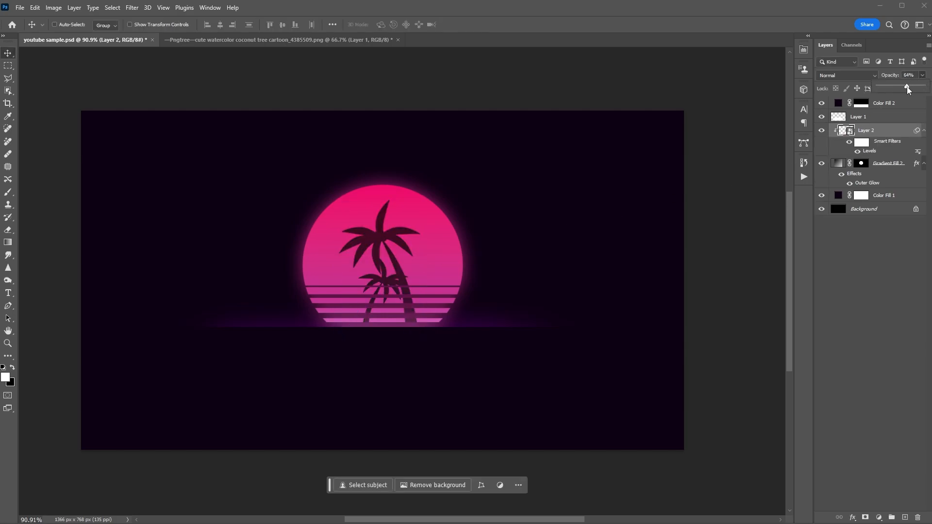
left_click(884, 103)
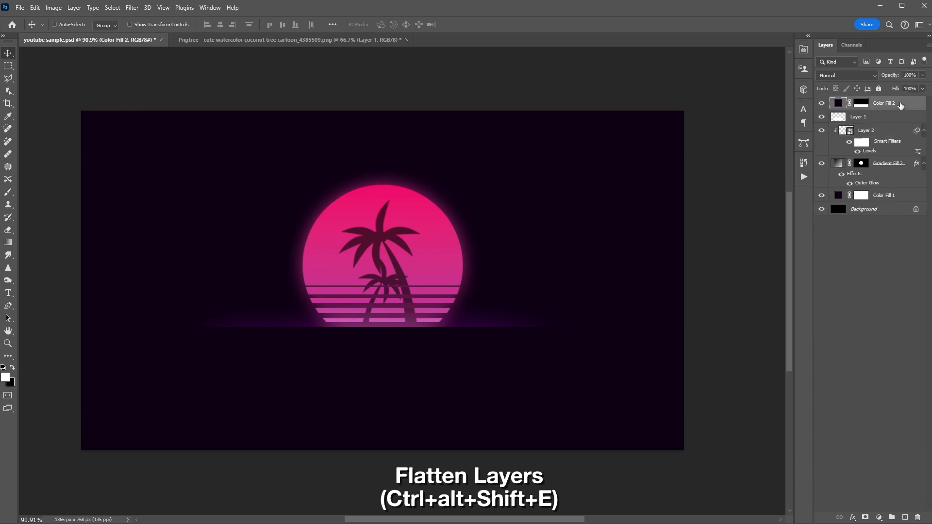
Merge all visible layers into a new layer and convert it to a smart object.
key("ctrl+alt+shift+e")
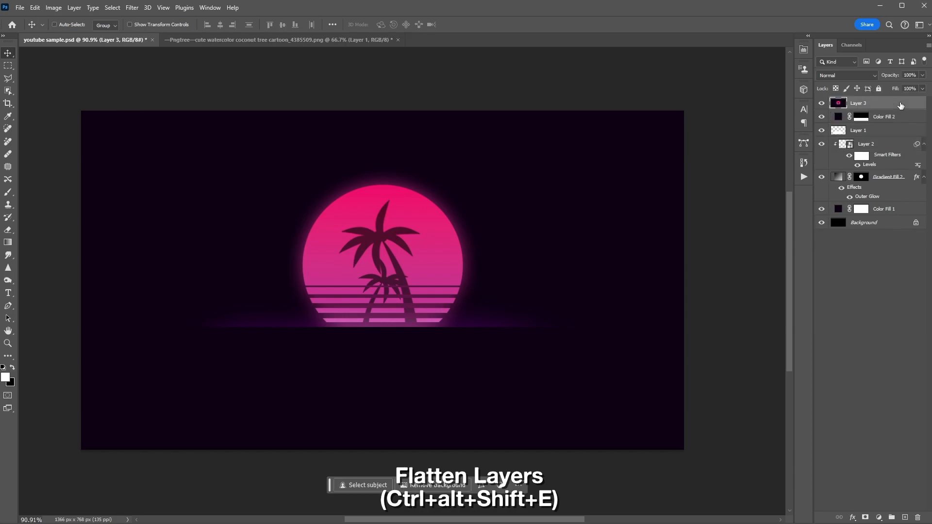
right_click(862, 103)
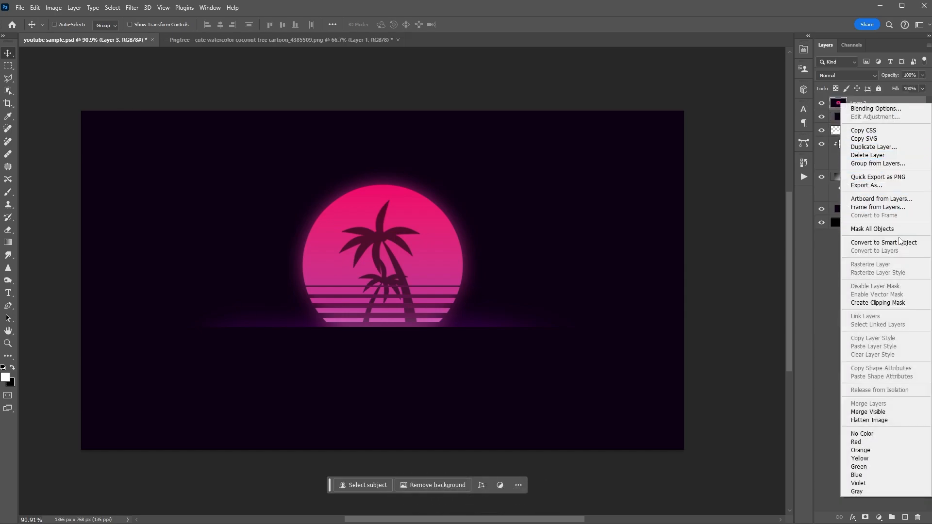
left_click(514, 209)
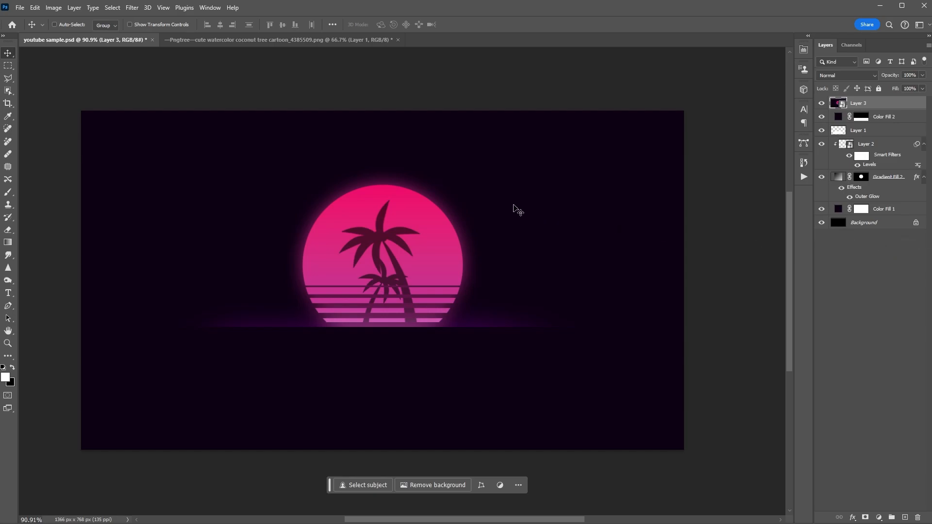
Add Noise with Amount 4 to the merged poster.
left_click(132, 7)
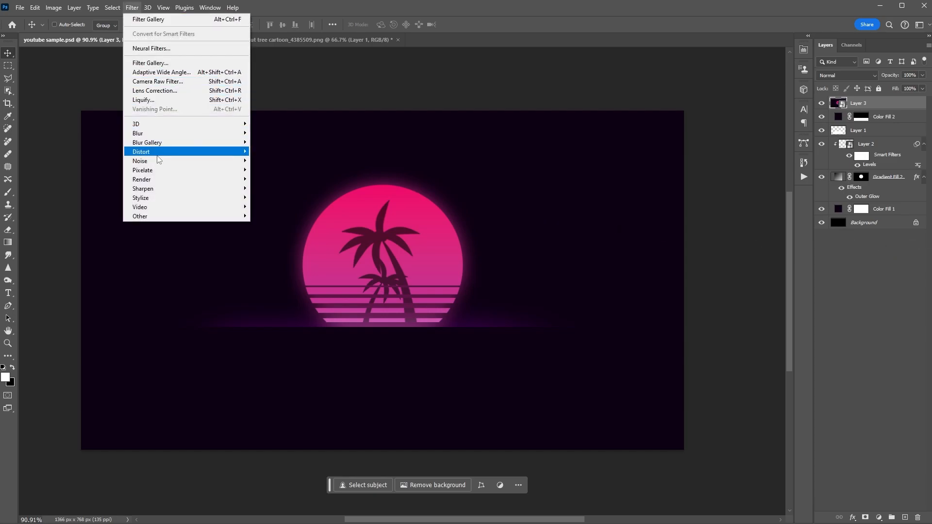
left_click(140, 160)
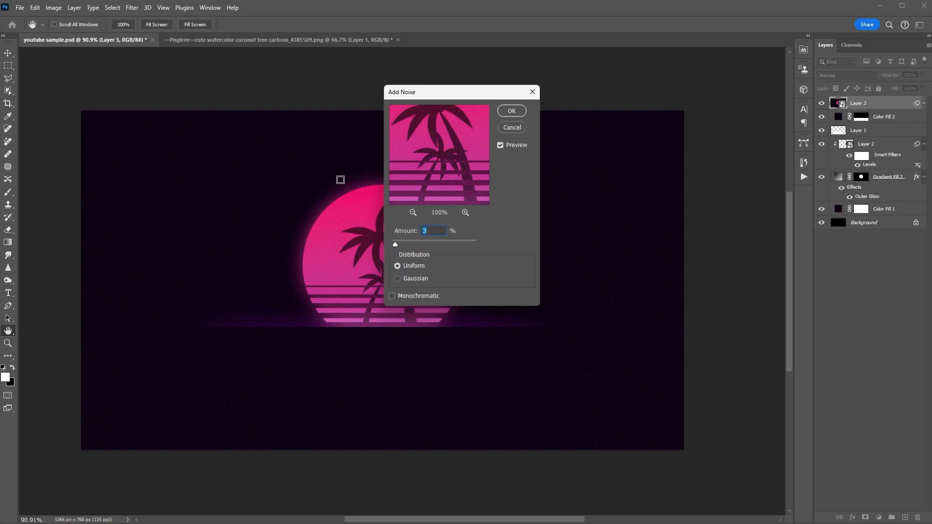
type("4")
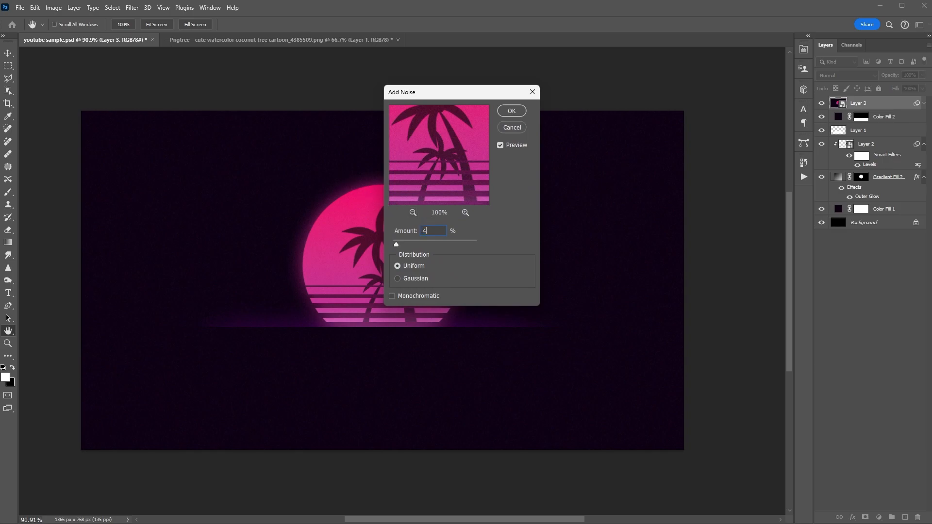
left_click(511, 111)
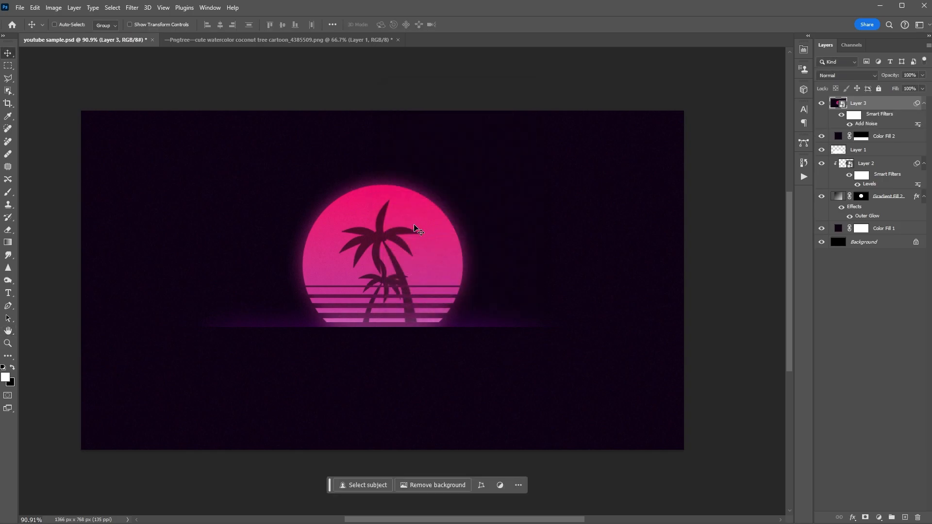